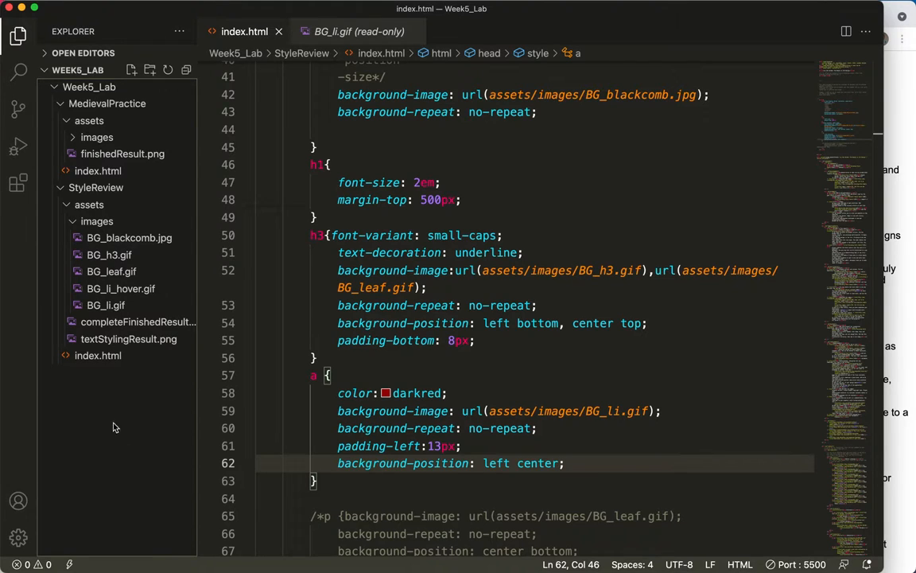
{"action": "mouse_move", "coordinate": [111, 321]}
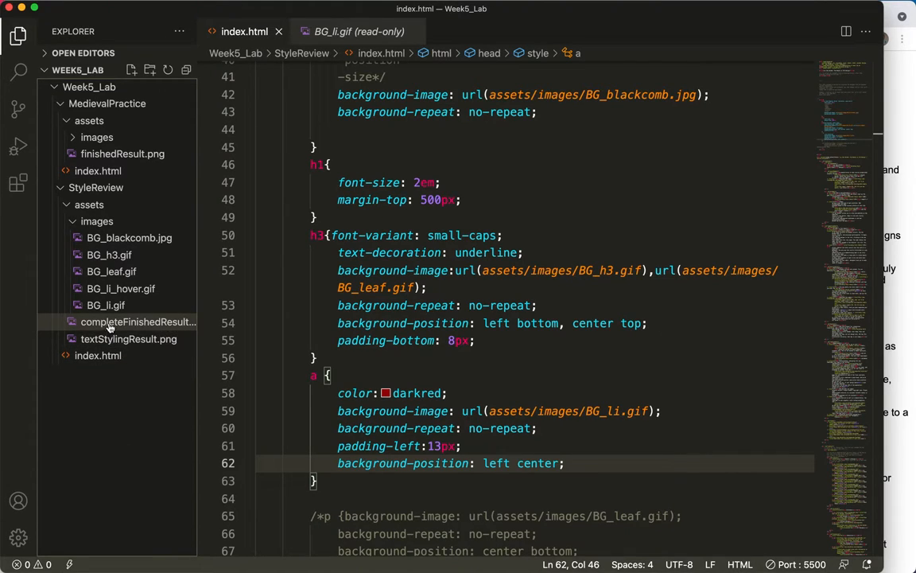
Review the image of the finished page design for reference
{"action": "left_click", "coordinate": [137, 322]}
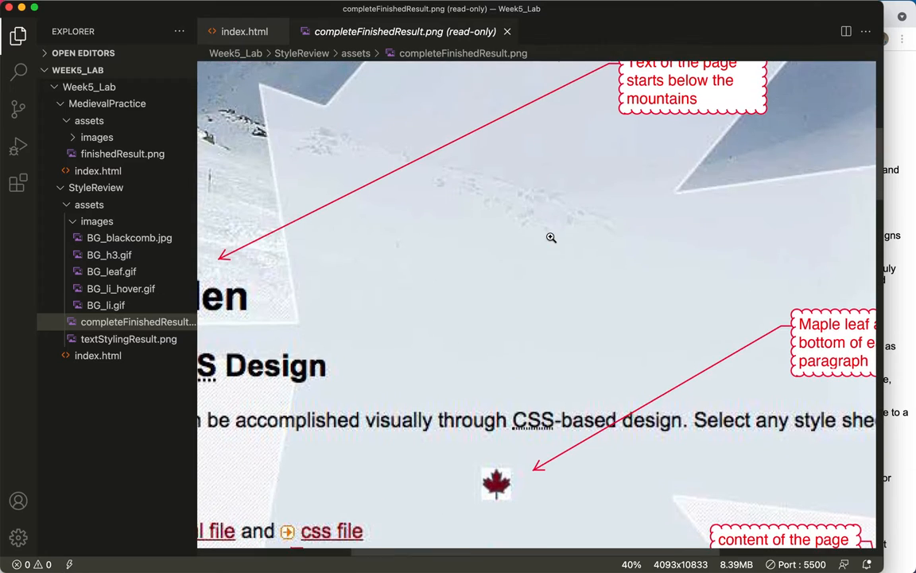
{"action": "scroll", "scroll_direction": "down", "scroll_amount": 3}
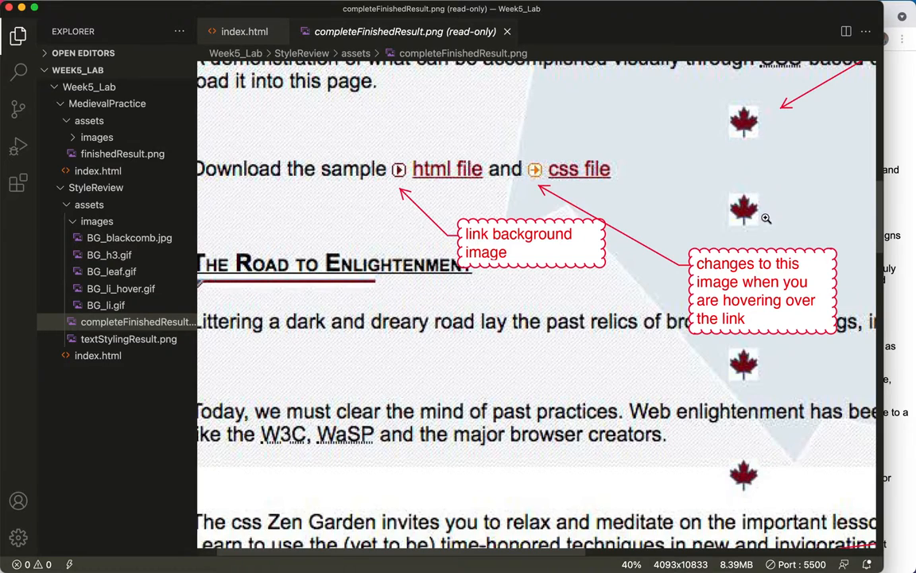
{"action": "mouse_move", "coordinate": [533, 168]}
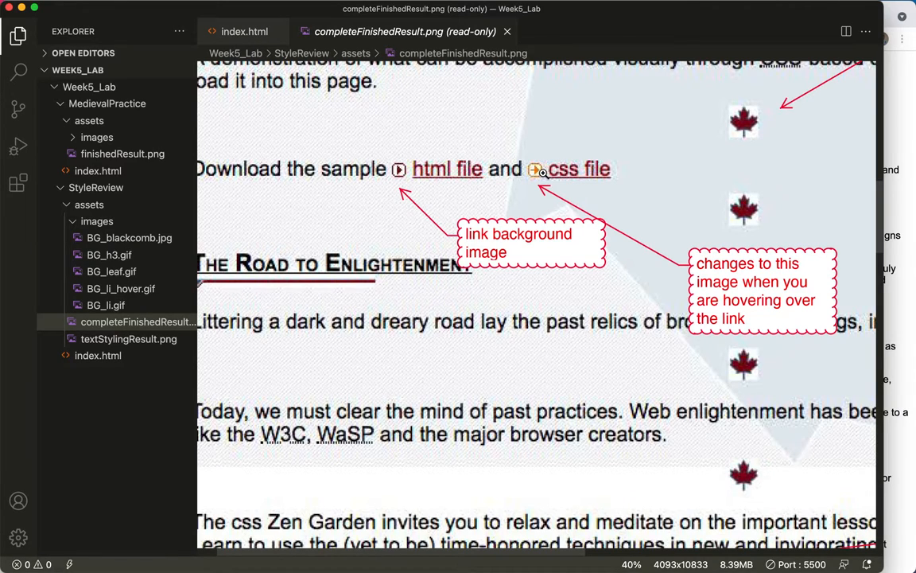
{"action": "mouse_move", "coordinate": [351, 378]}
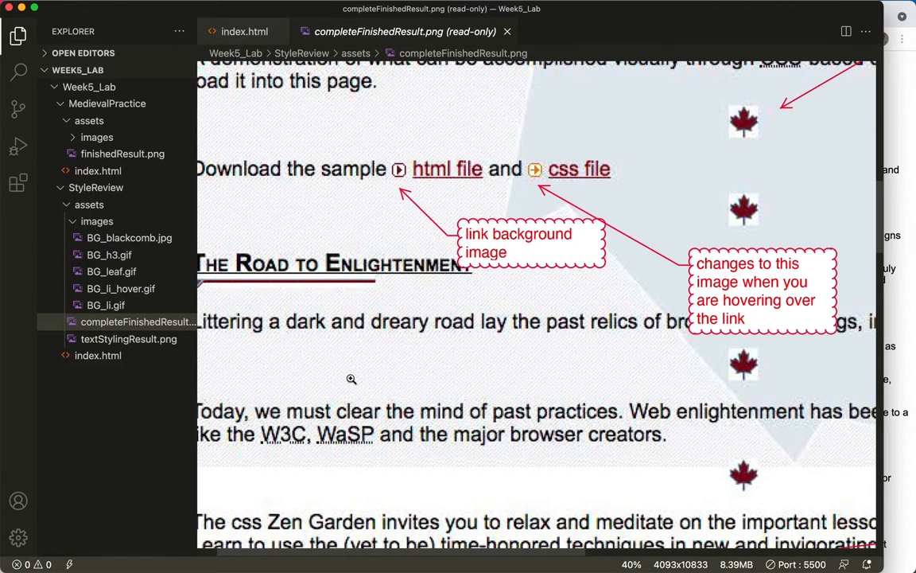
{"action": "mouse_move", "coordinate": [129, 339]}
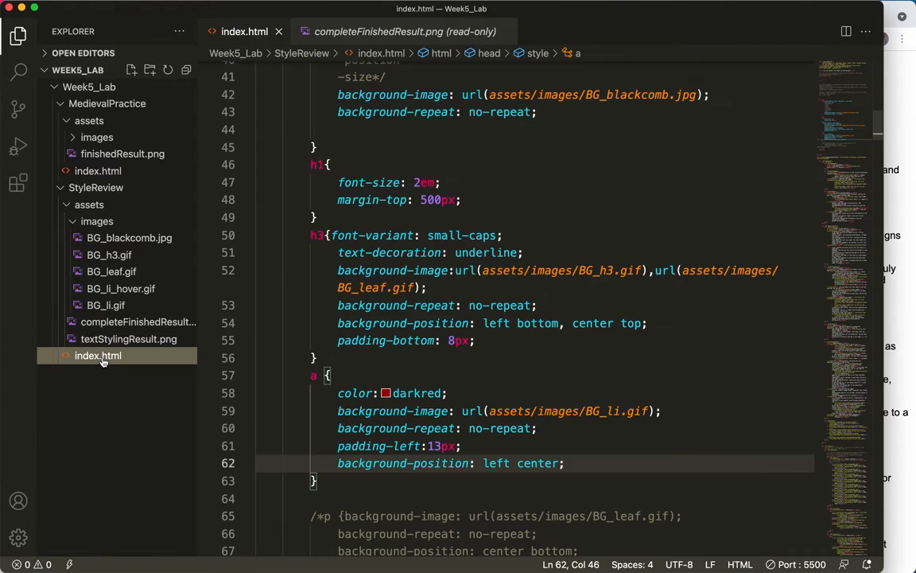
{"action": "mouse_move", "coordinate": [410, 420]}
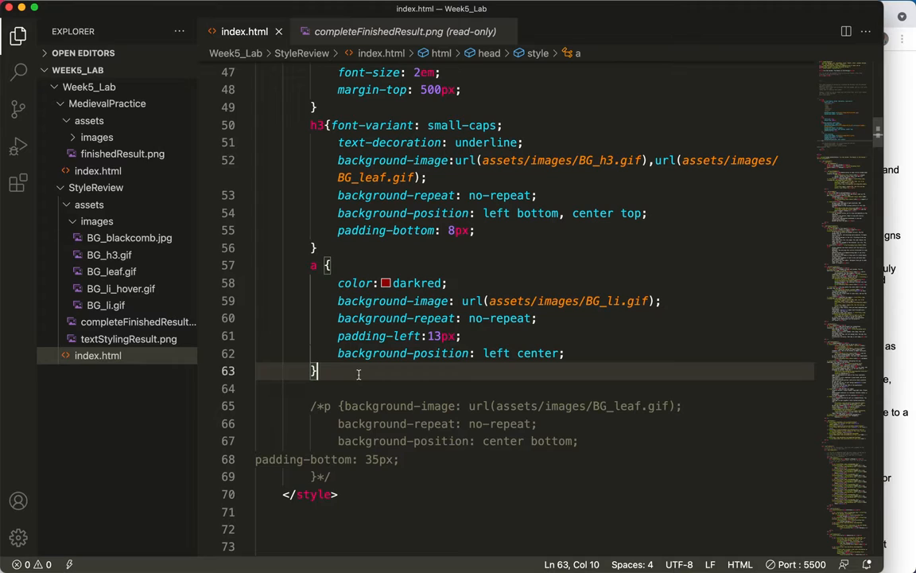
Begin a CSS comment /*"anchor pseudoclasses" on a new line below the a rule
{"action": "key", "text": "enter"}
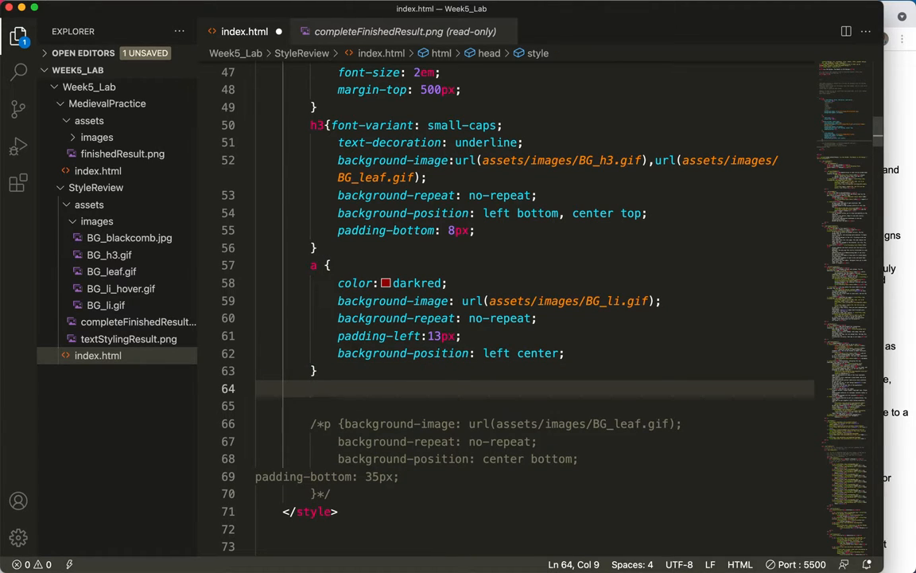
{"action": "type", "text": "/"}
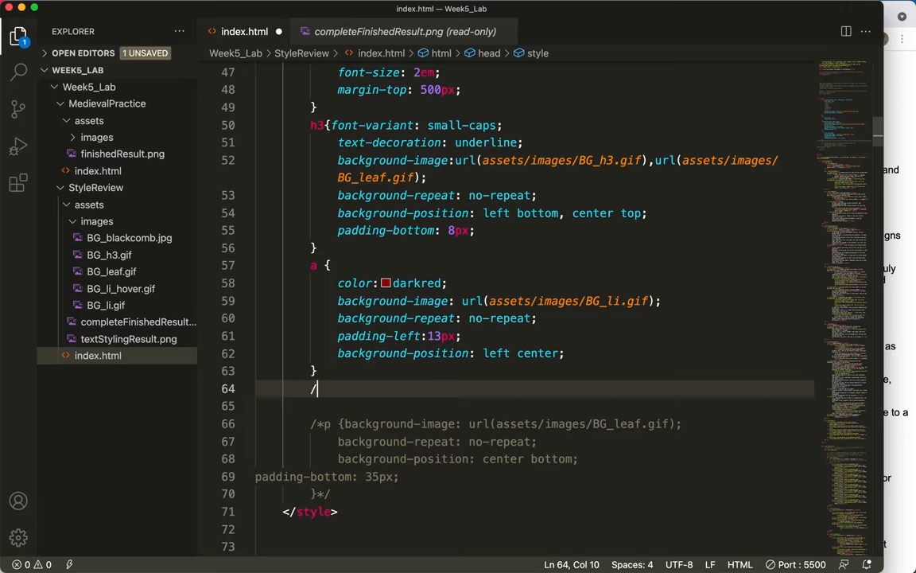
{"action": "type", "text": "*"}
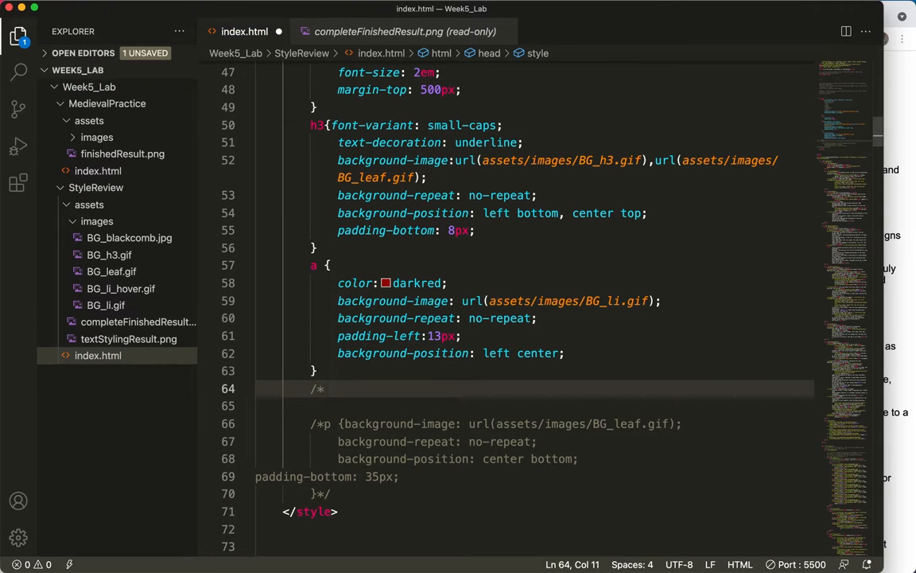
{"action": "type", "text": "\"ancho"}
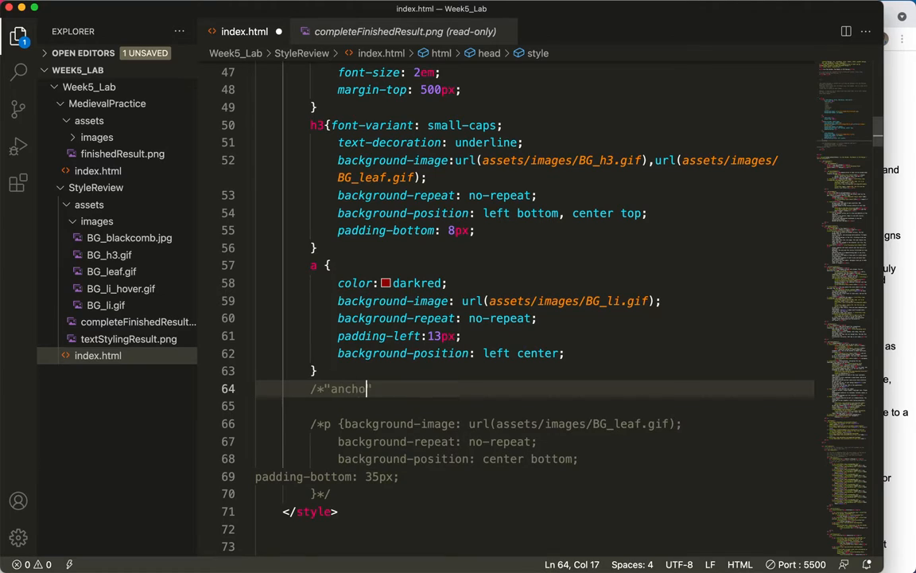
{"action": "type", "text": "ps"}
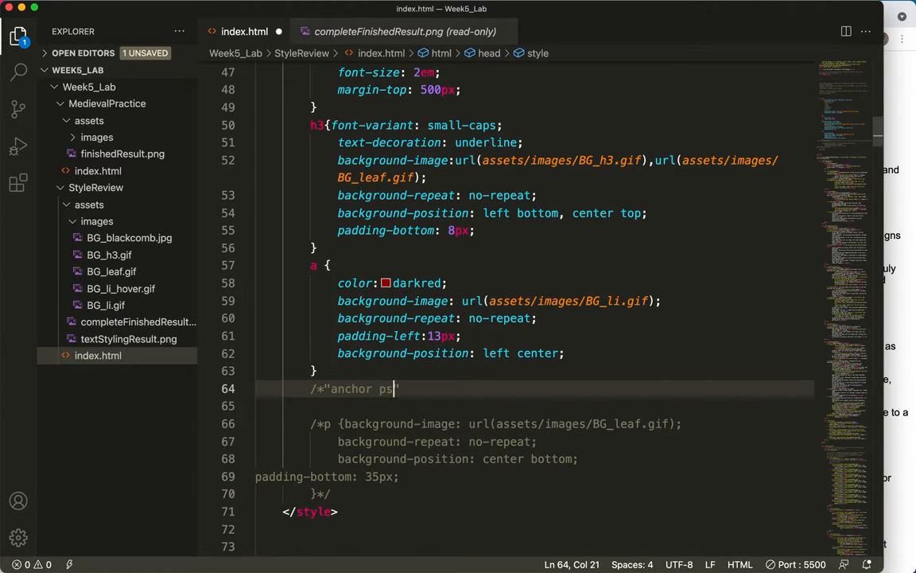
{"action": "type", "text": "eudoclasses"}
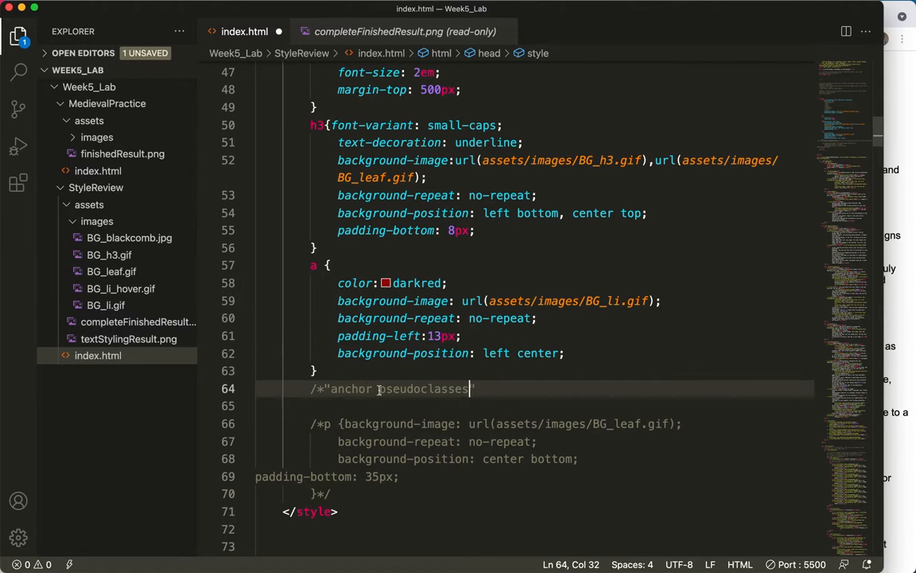
{"action": "mouse_move", "coordinate": [398, 395]}
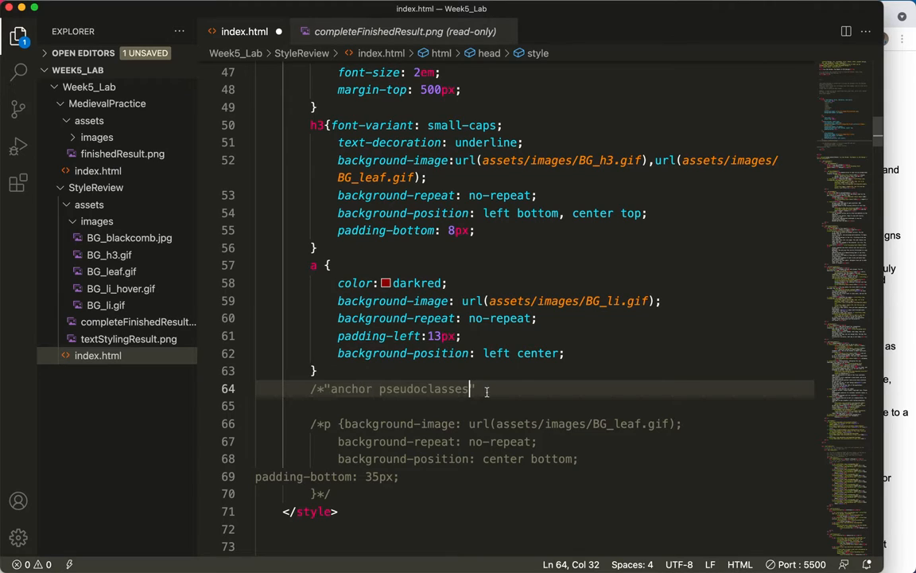
{"action": "type", "text": "\""}
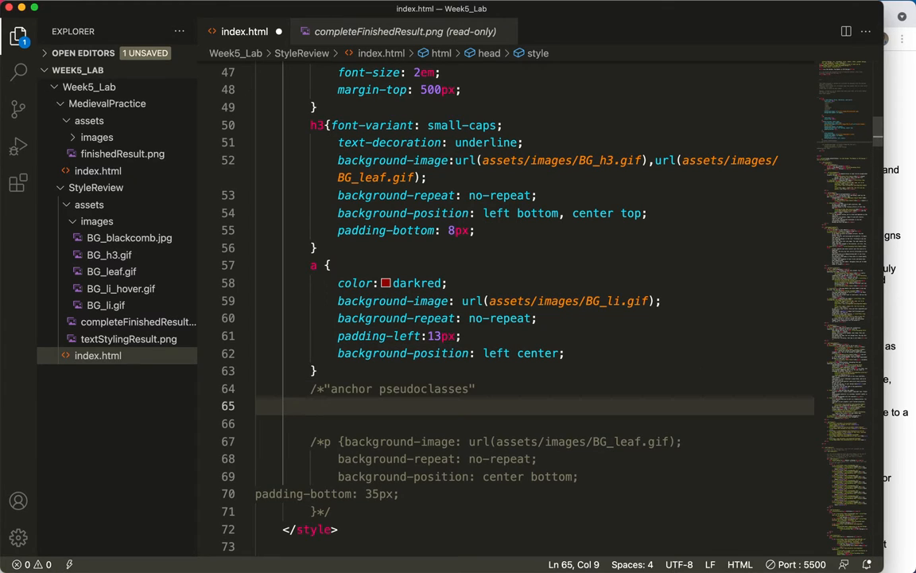
List the pseudo-classes :hover, :link, :active and :visited inside the comment
{"action": "type", "text": ":hover"}
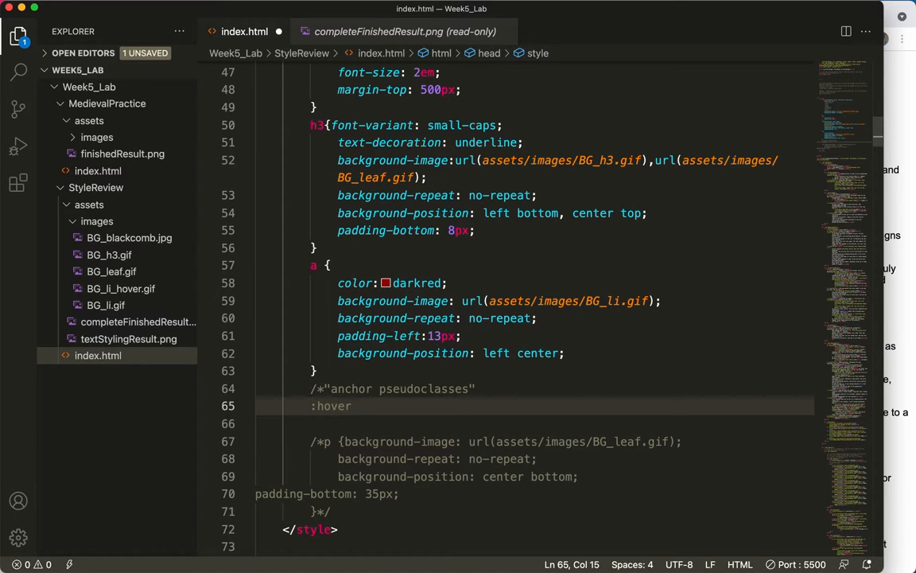
{"action": "type", "text": "link"}
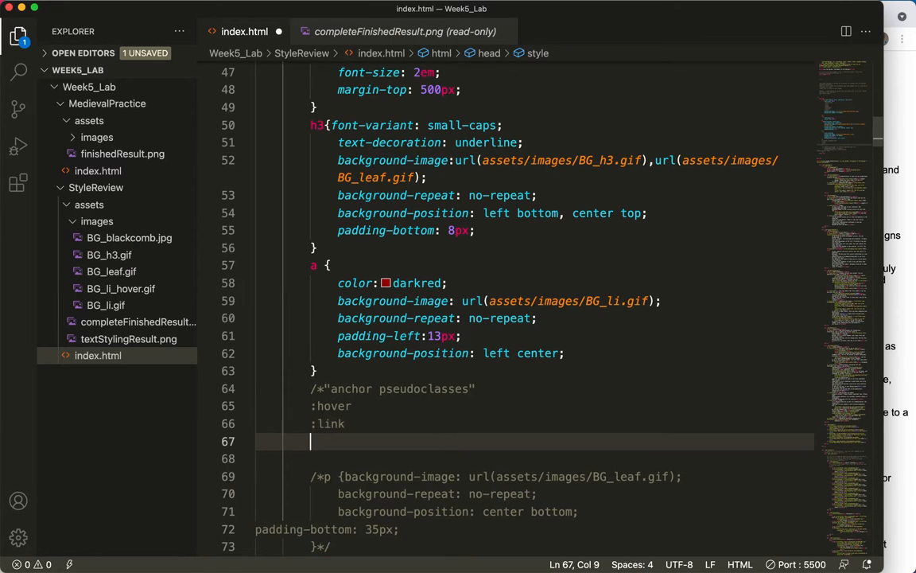
{"action": "type", "text": ":active"}
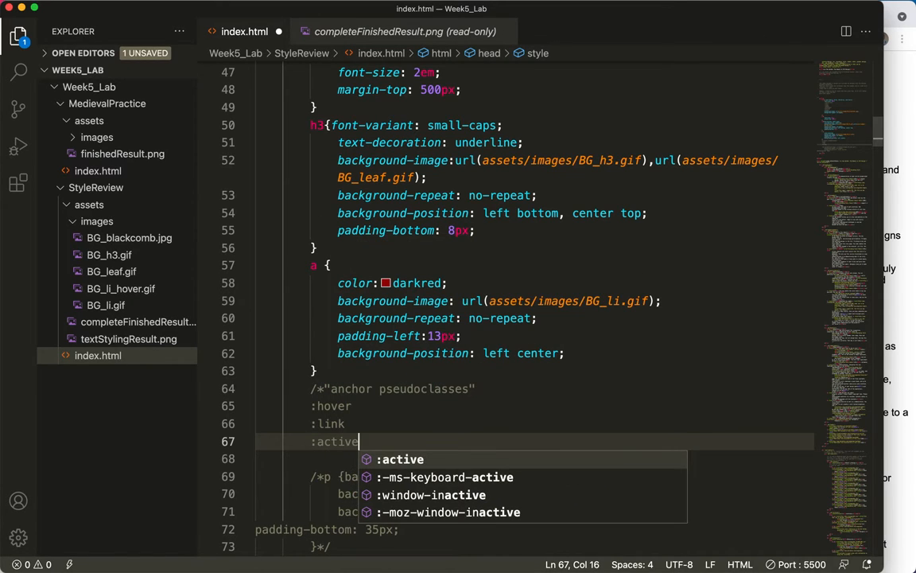
{"action": "type", "text": ":visite"}
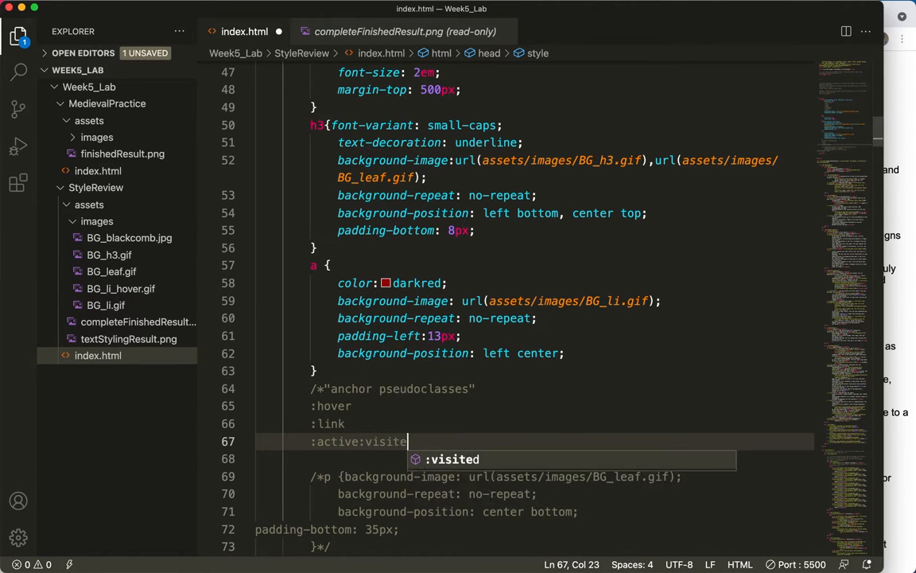
{"action": "type", "text": "d"}
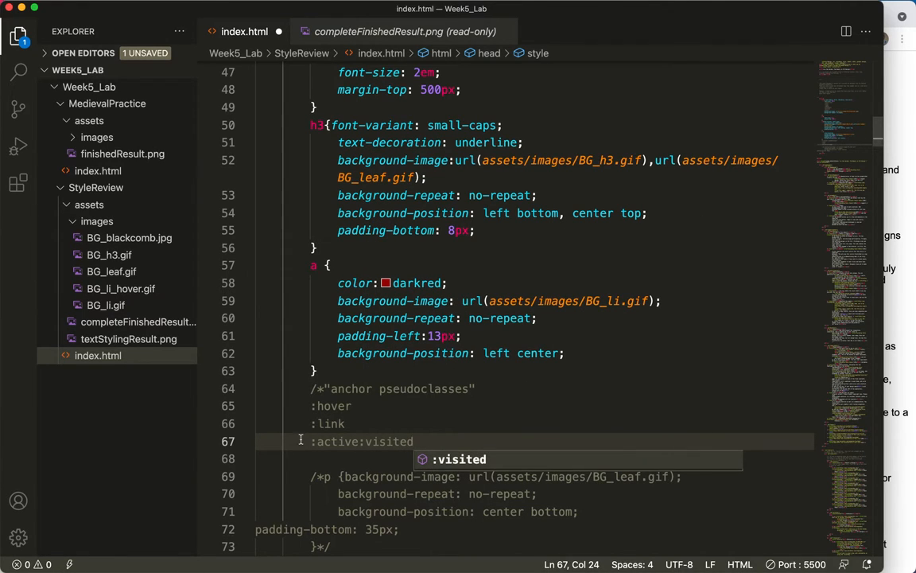
{"action": "key", "text": "Enter"}
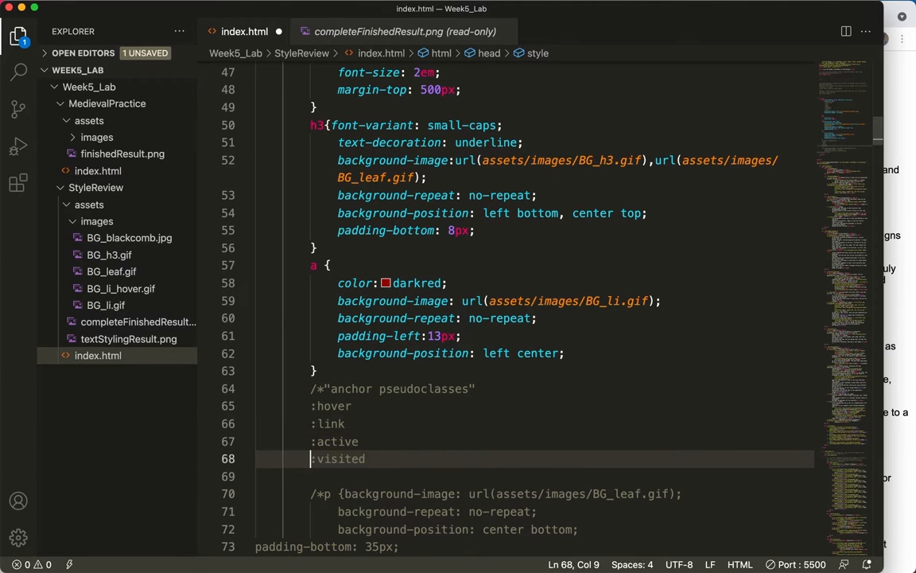
Close the comment with */ right after :visited
{"action": "left_click", "coordinate": [368, 458]}
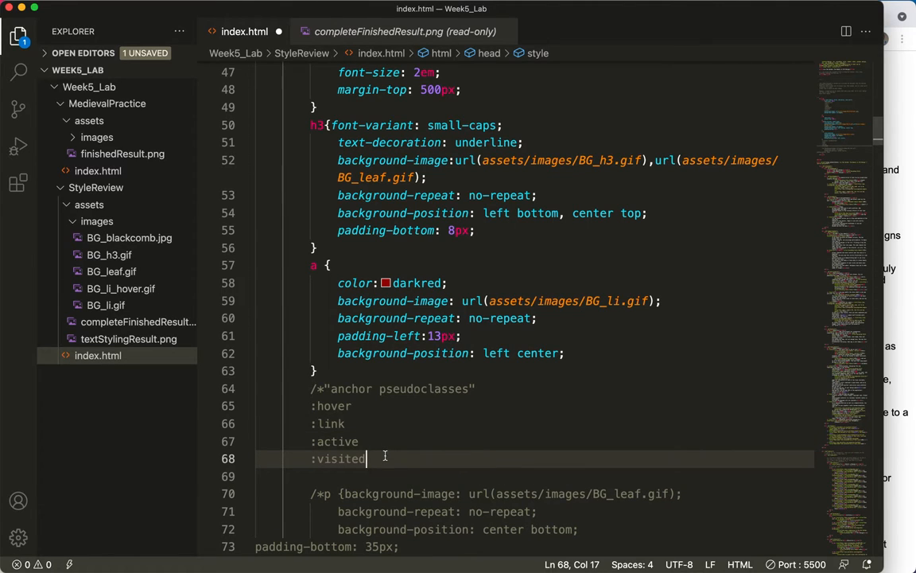
{"action": "type", "text": "*"}
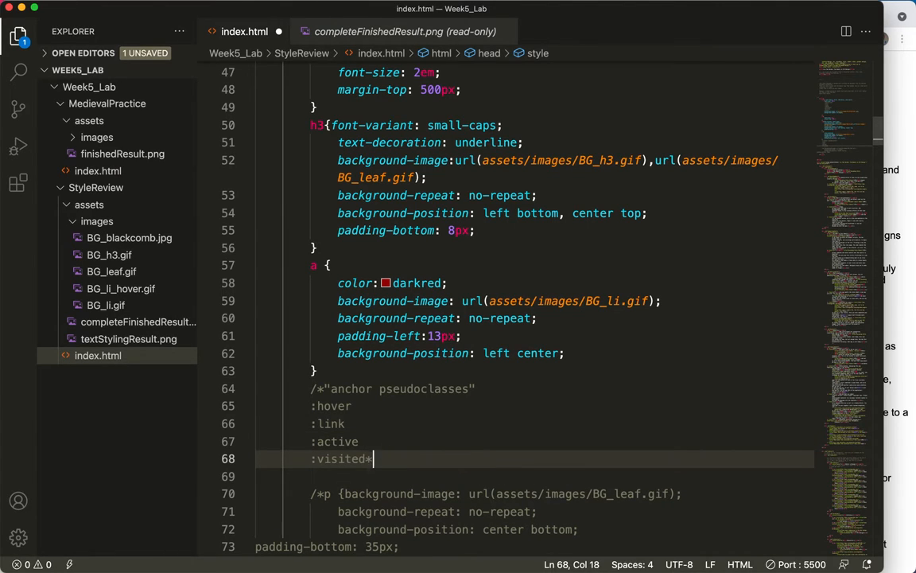
{"action": "type", "text": "/"}
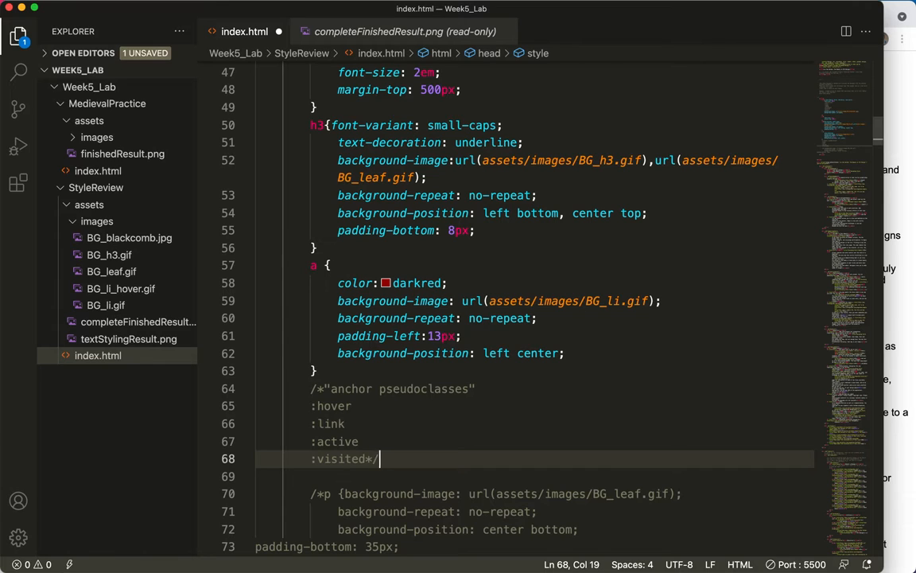
{"action": "mouse_move", "coordinate": [450, 452]}
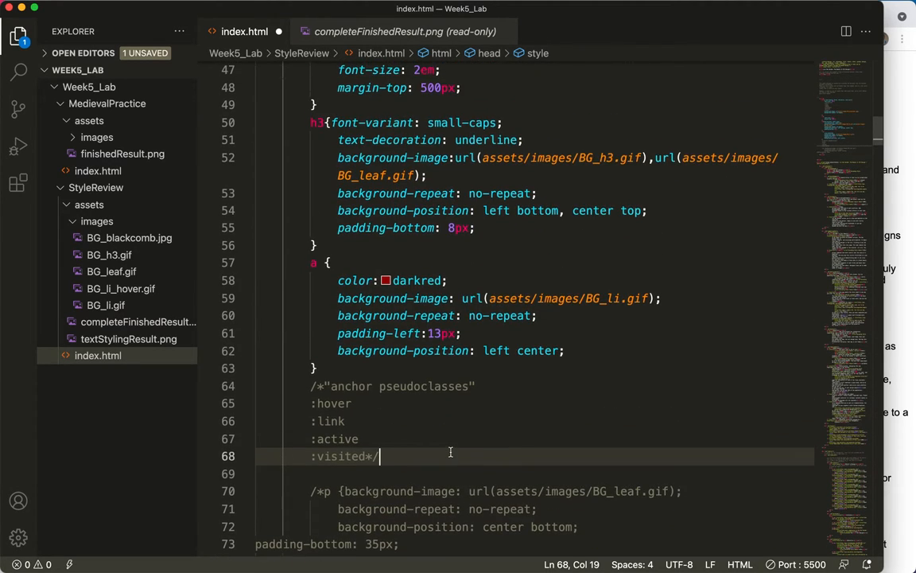
{"action": "scroll", "scroll_direction": "down", "scroll_amount": 3}
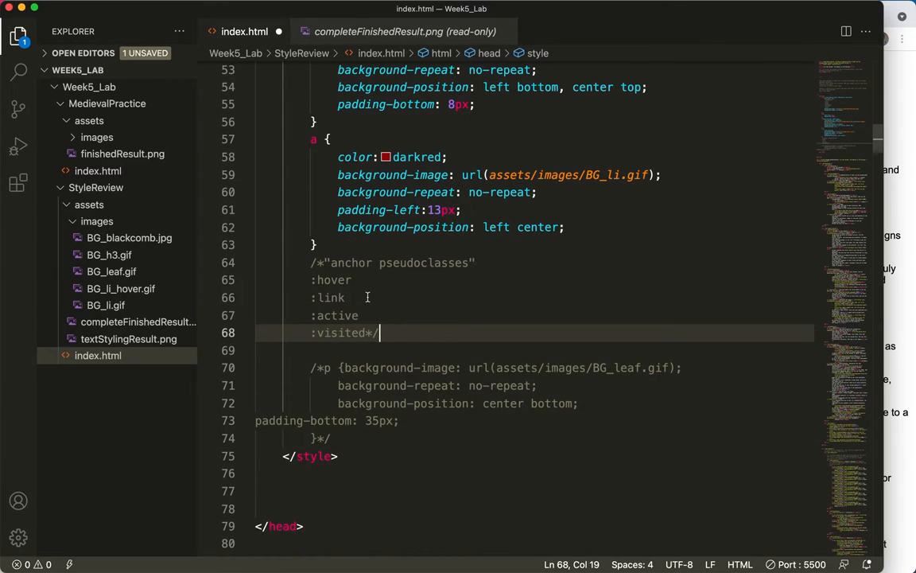
{"action": "double_click", "coordinate": [331, 280]}
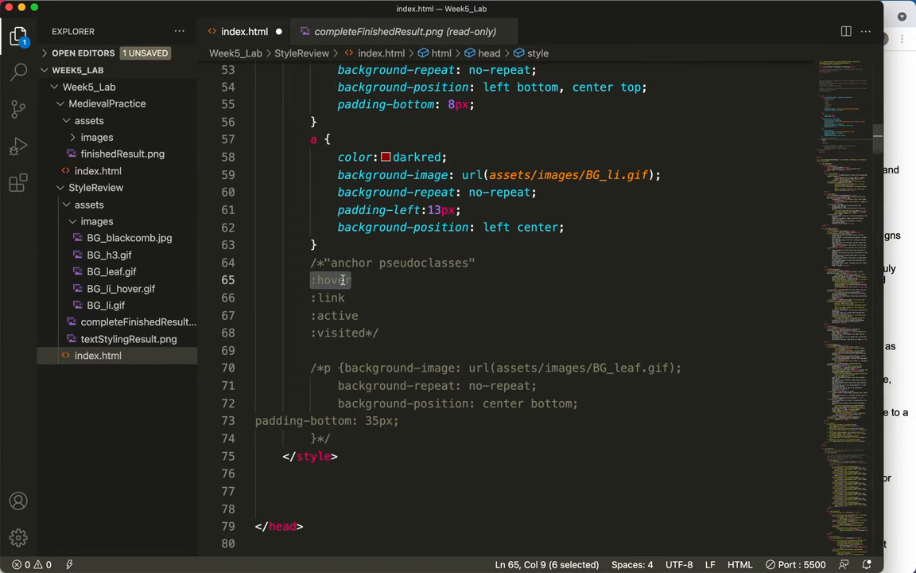
{"action": "mouse_move", "coordinate": [333, 297]}
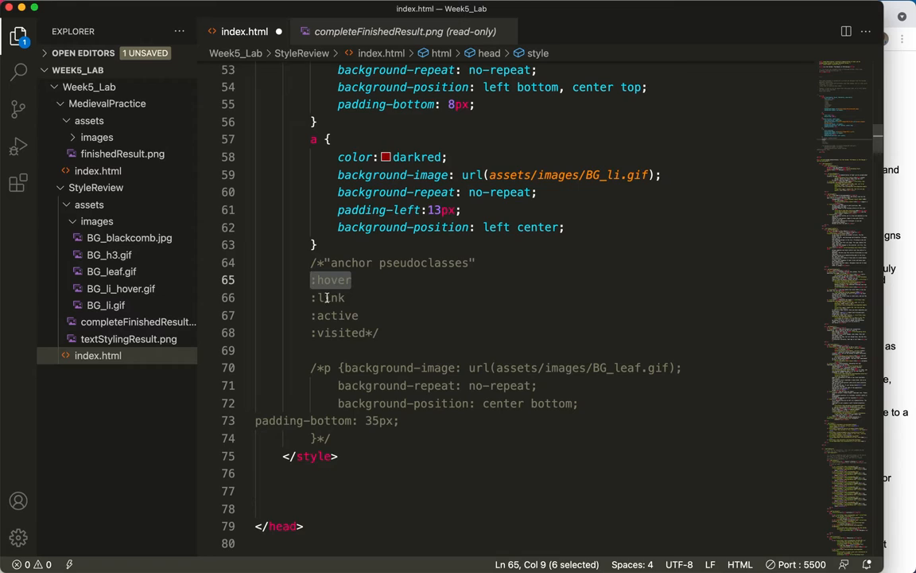
{"action": "mouse_move", "coordinate": [347, 312]}
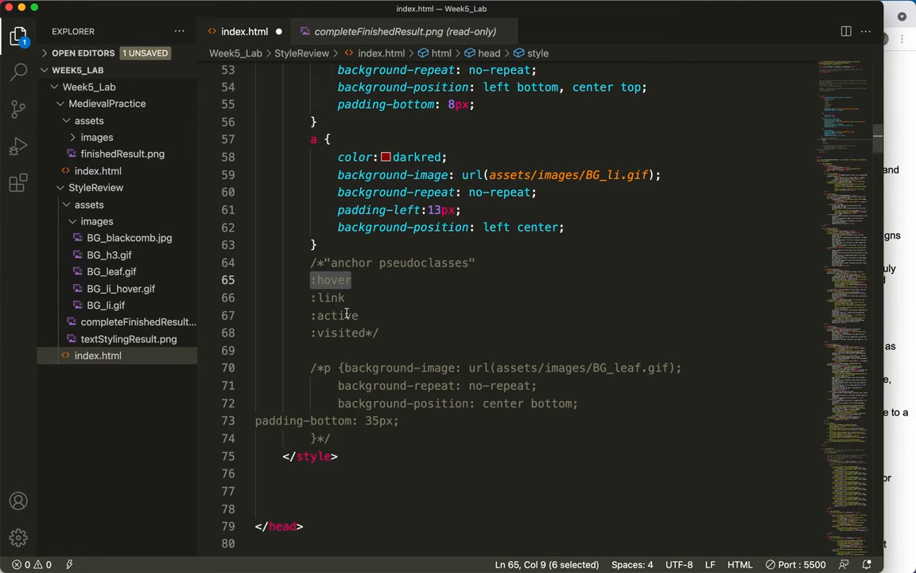
{"action": "mouse_move", "coordinate": [316, 318]}
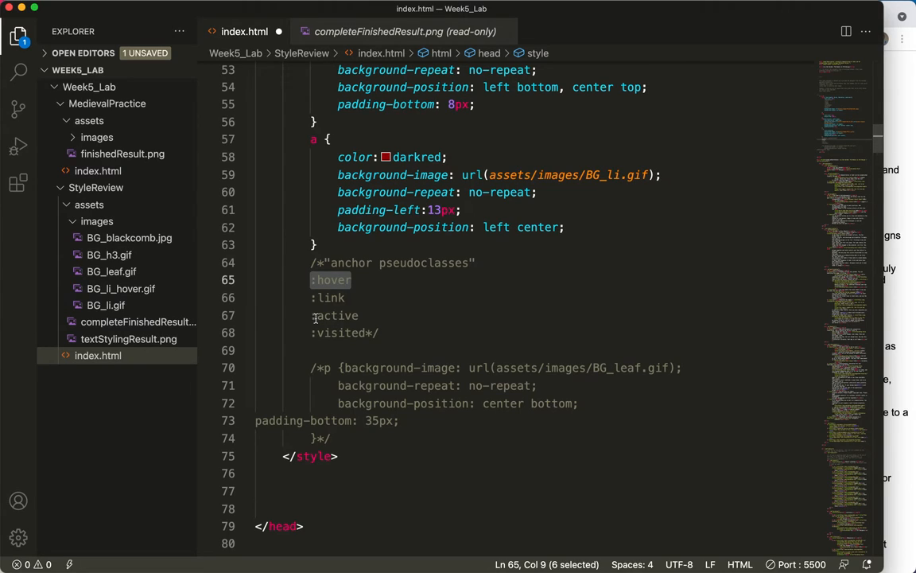
{"action": "mouse_move", "coordinate": [369, 318]}
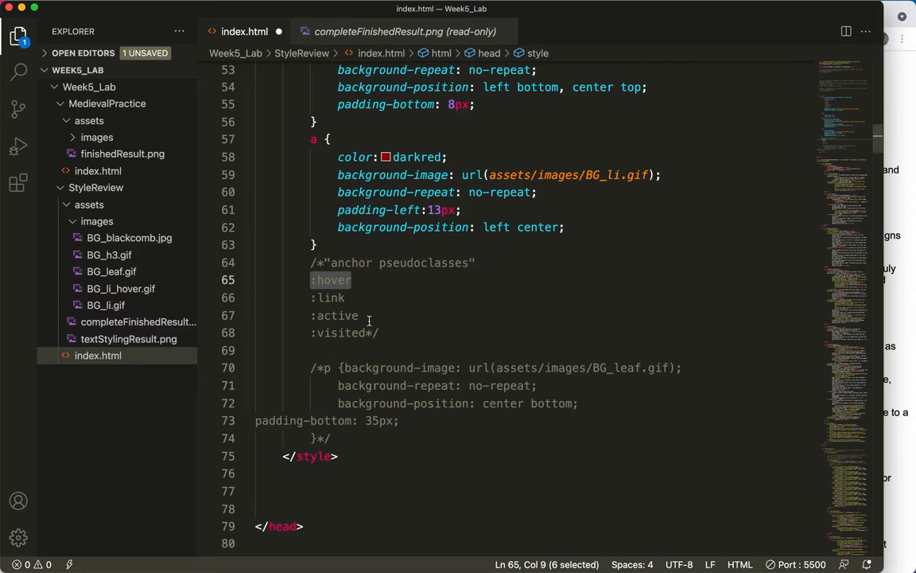
{"action": "mouse_move", "coordinate": [328, 315]}
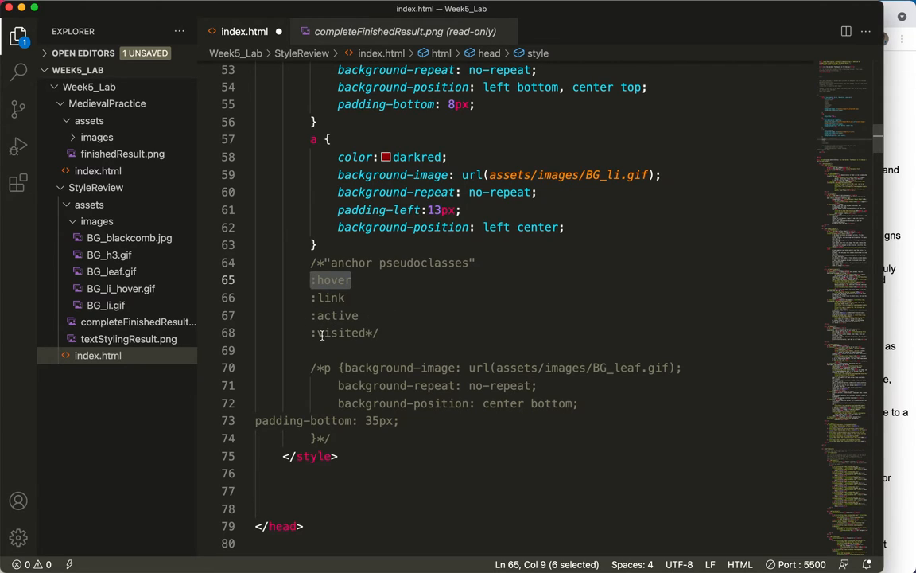
{"action": "mouse_move", "coordinate": [29, 359]}
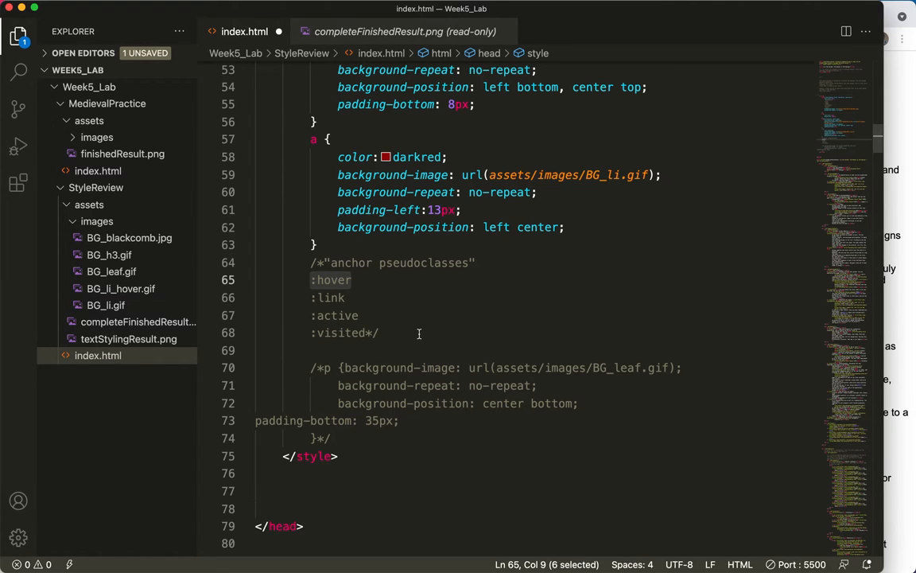
Add an a:hover rule setting background-image to url(assets/images/BG_li_hover.gif), reusing the a rule's declaration
{"action": "left_click", "coordinate": [314, 245]}
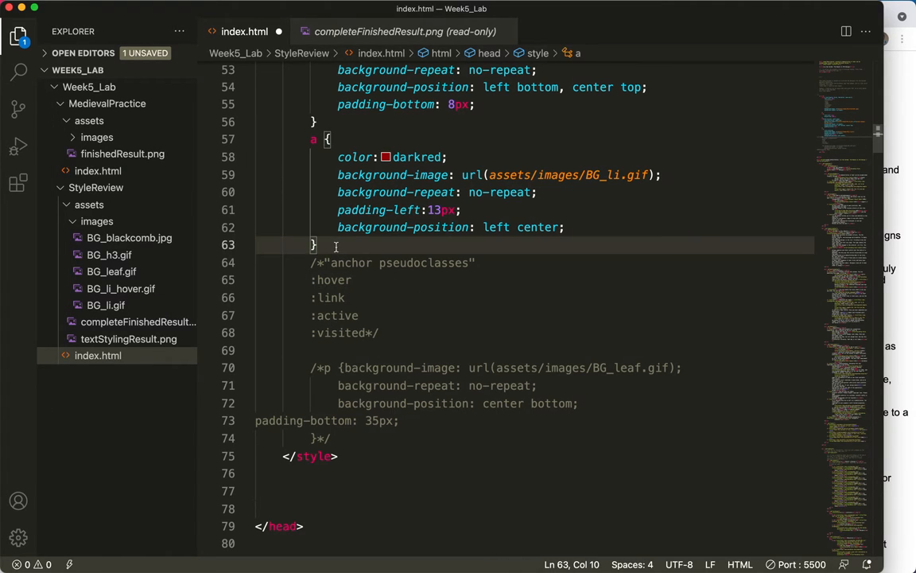
{"action": "type", "text": "a"}
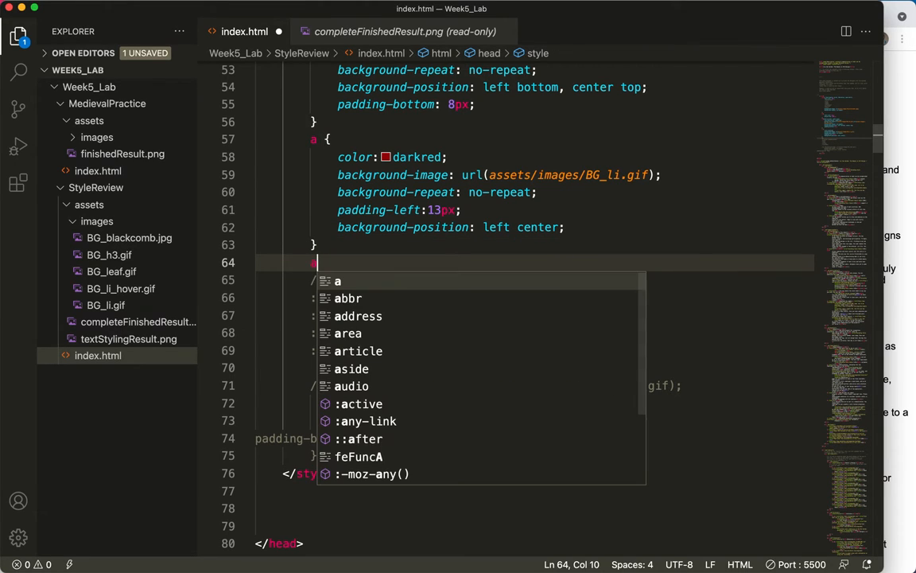
{"action": "type", "text": ":hover{"}
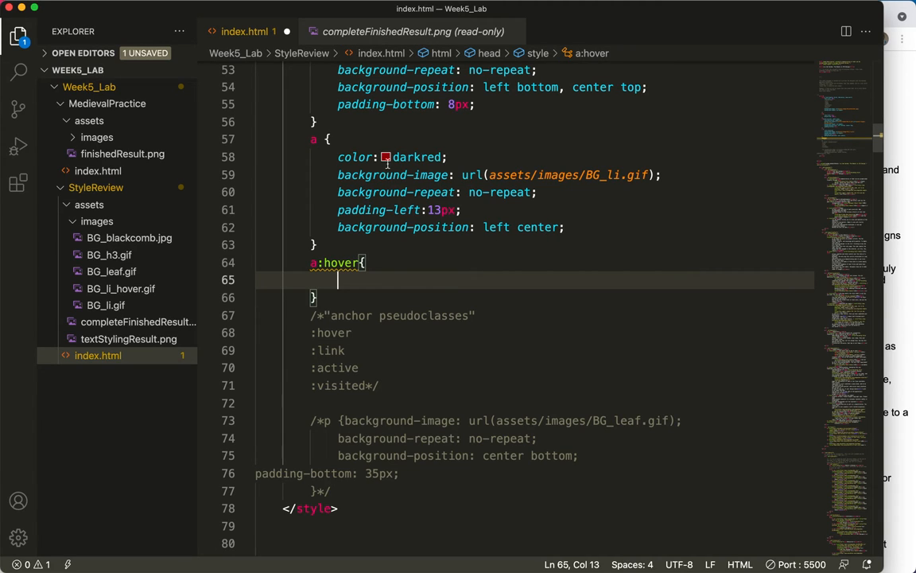
{"action": "left_click_drag", "start_coordinate": [337, 173], "coordinate": [512, 191]}
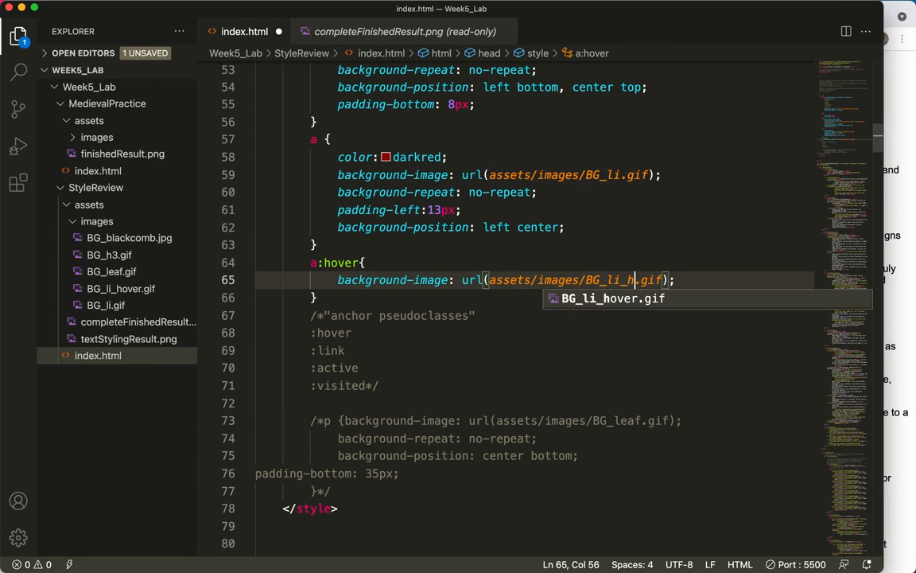
{"action": "type", "text": "over"}
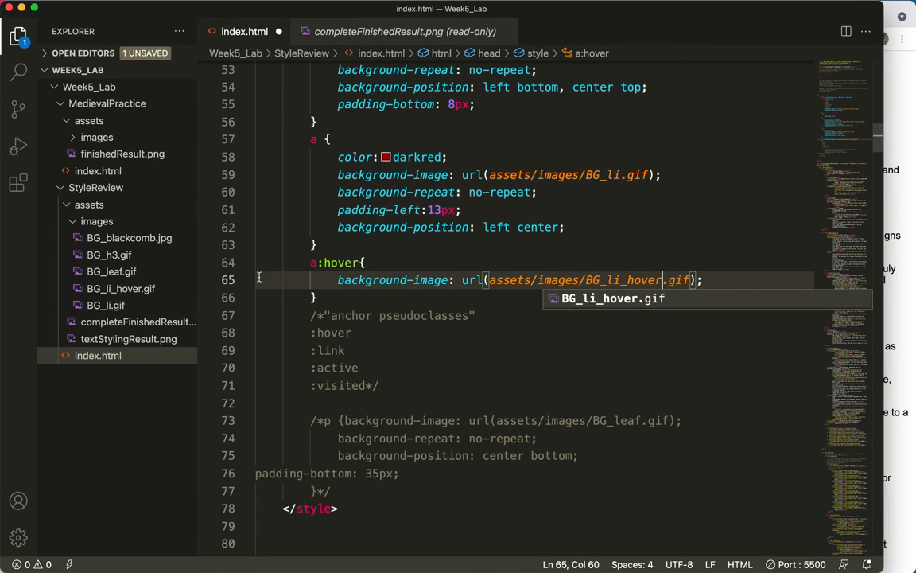
Preview the CSS Zen Garden page in the browser to check the hover effect
{"action": "left_click", "coordinate": [121, 290]}
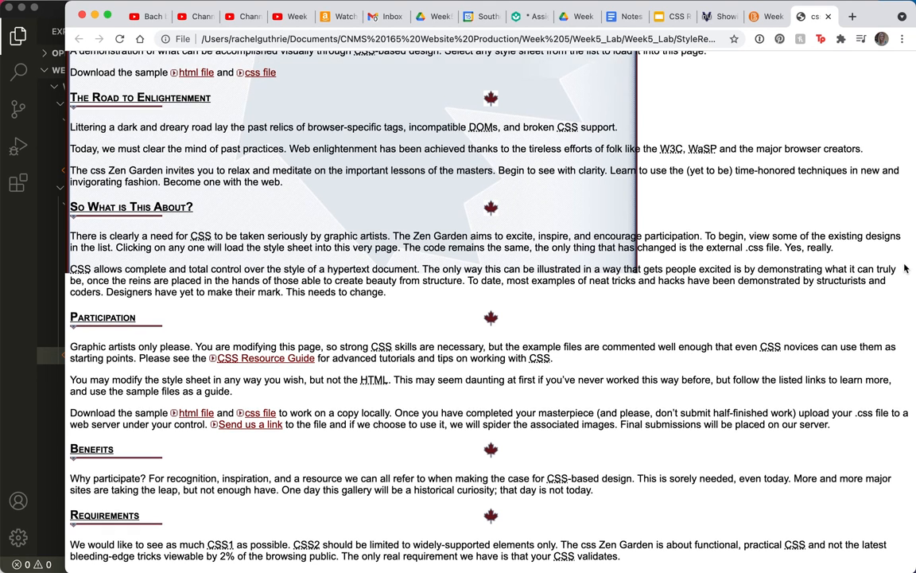
{"action": "scroll", "scroll_direction": "up", "scroll_amount": 3}
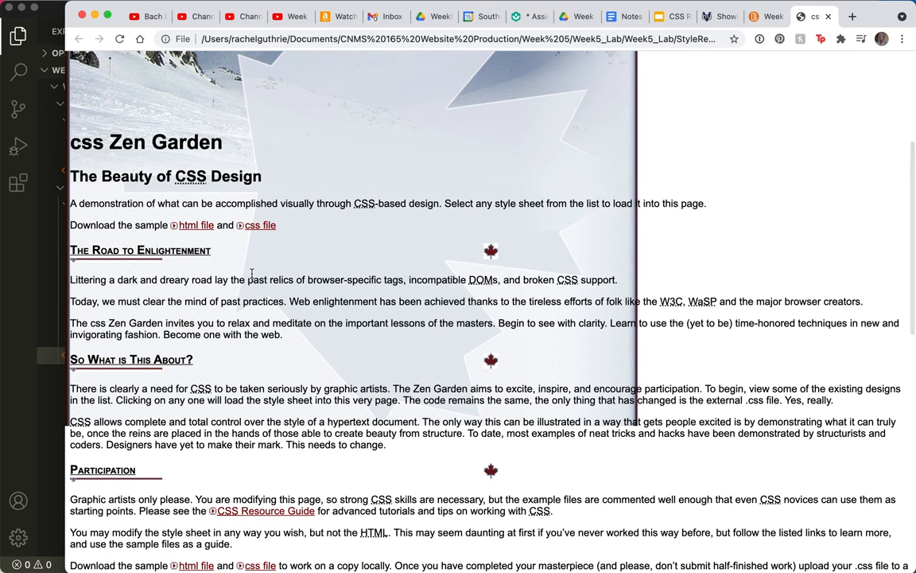
{"action": "mouse_move", "coordinate": [261, 224]}
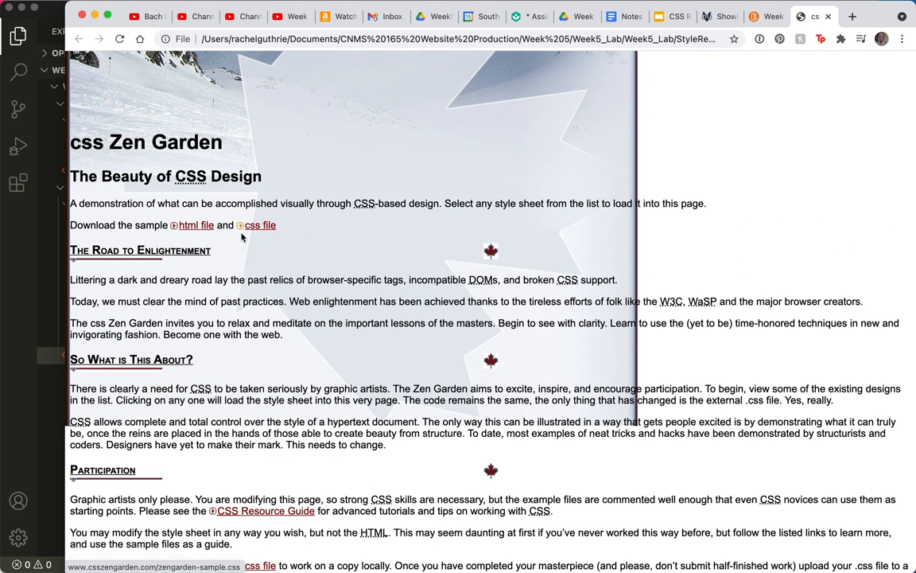